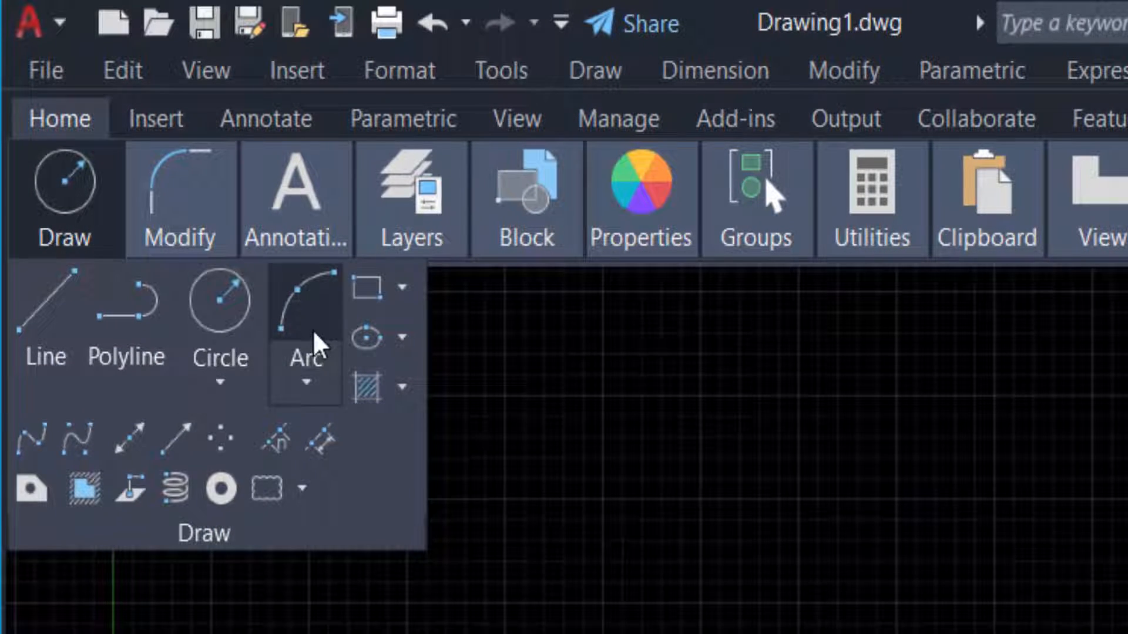
Step: Draw a three-point arc across the blank drawing area, picking start, second and end points
left_click(304, 302)
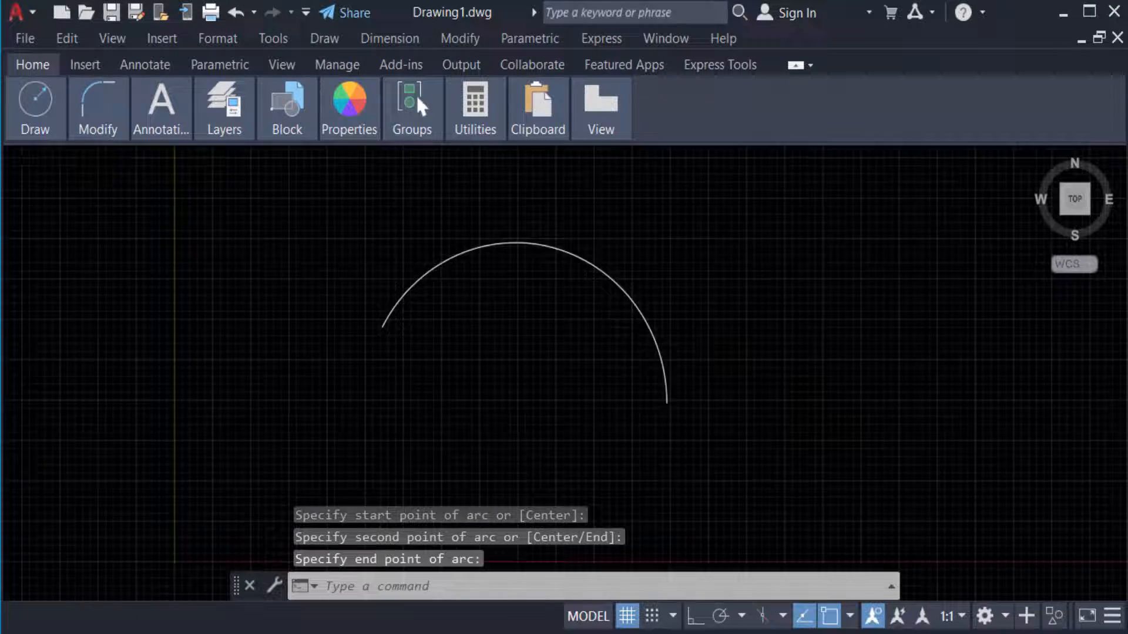
left_click(524, 323)
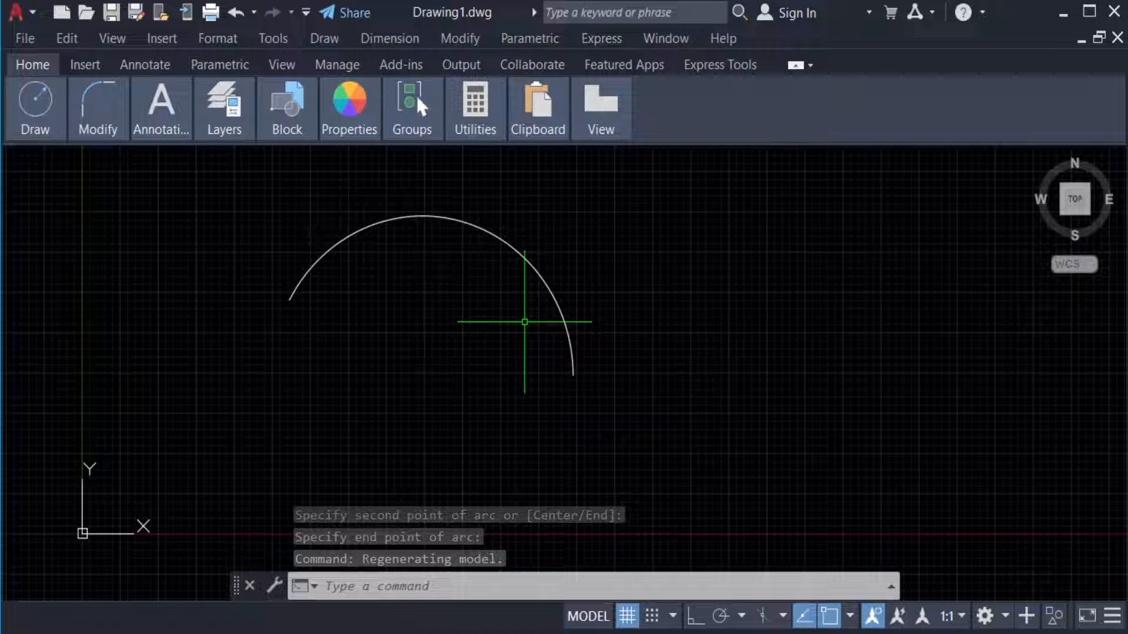
Step: List the arc's properties with the LIST command to check its measurements
key("Escape")
type("LIST")
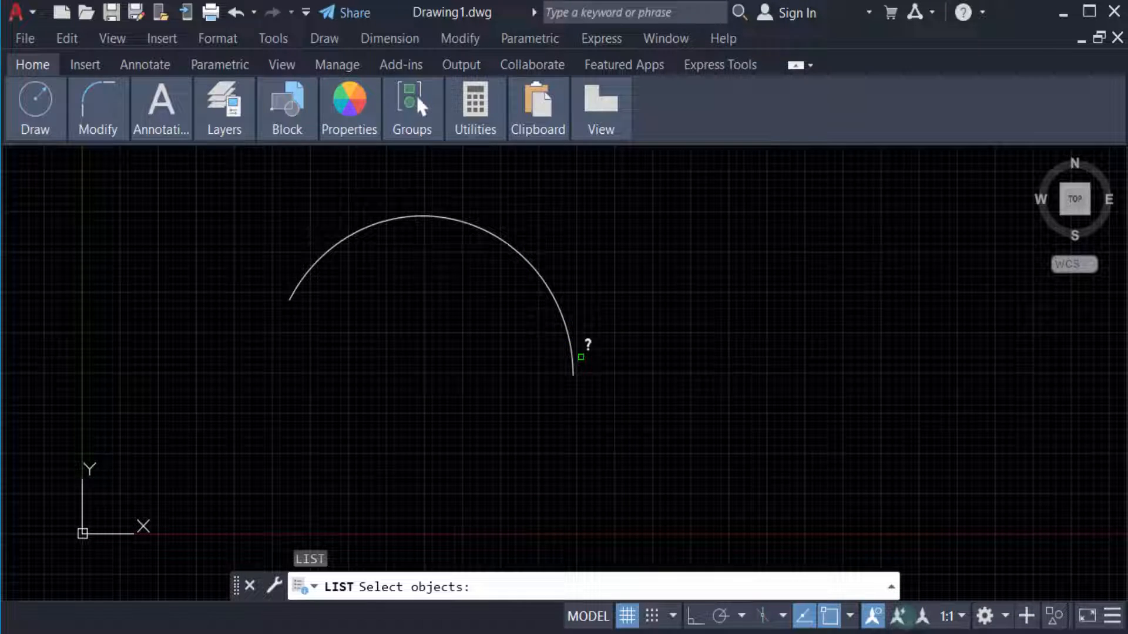
left_click(580, 356)
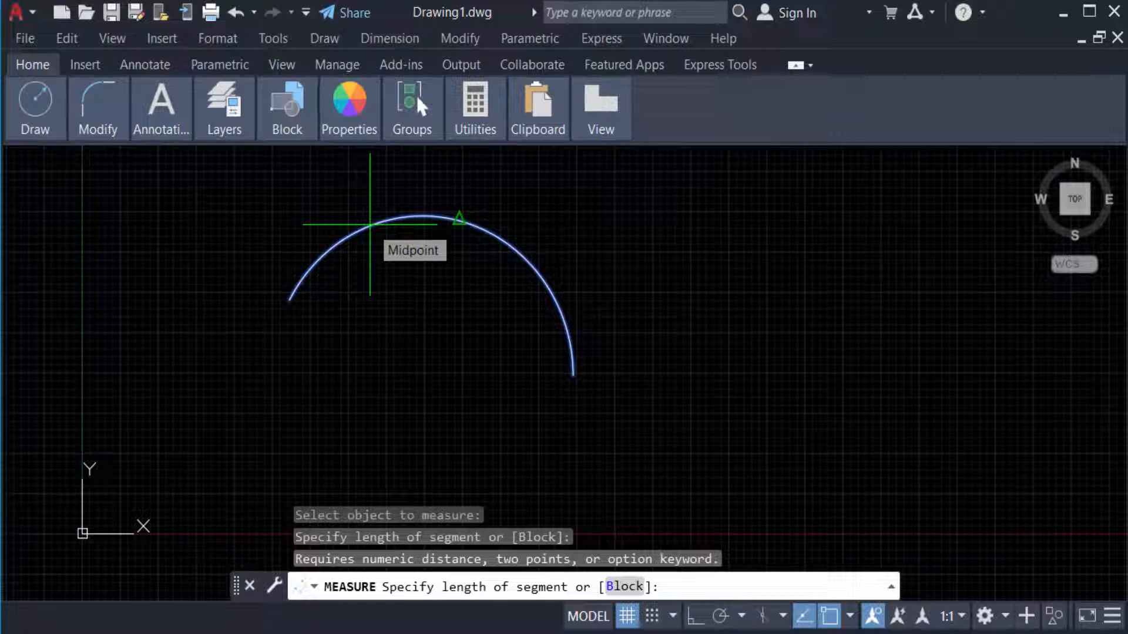
Step: Measure the arc with a segment length of 3
type("3")
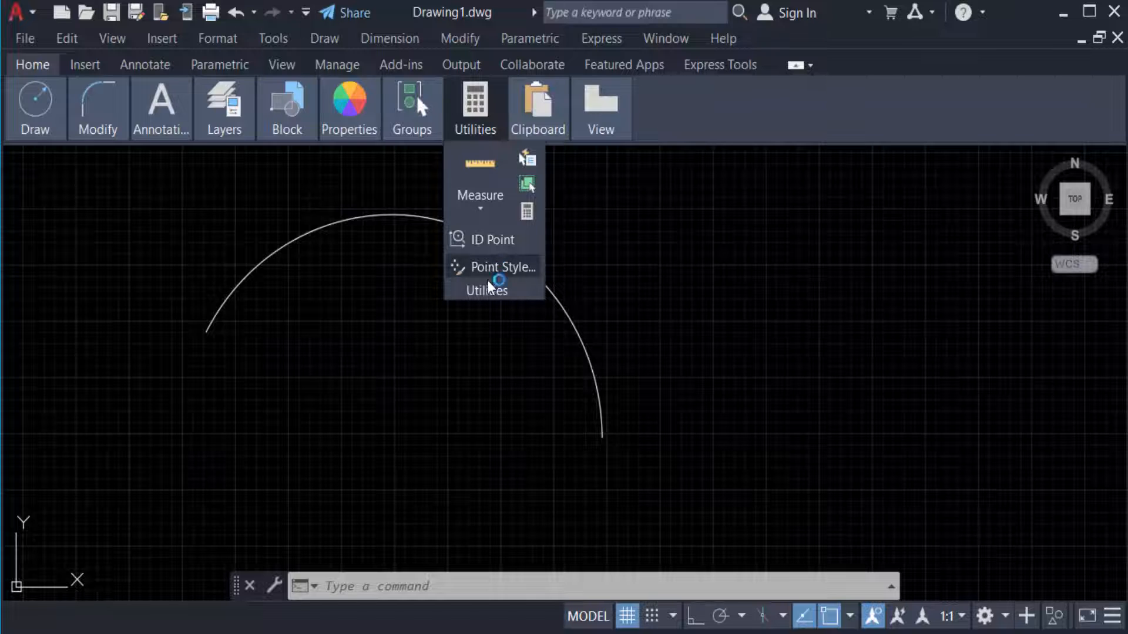
Step: Set the point style to circle so division markers appear along the arc
left_click(501, 266)
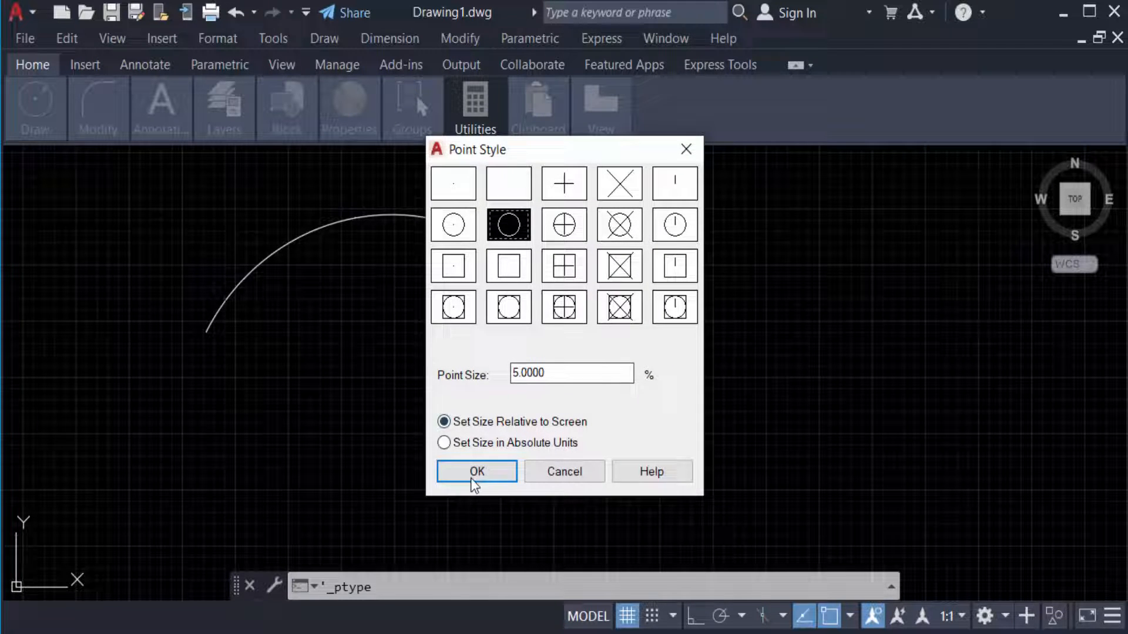
left_click(477, 471)
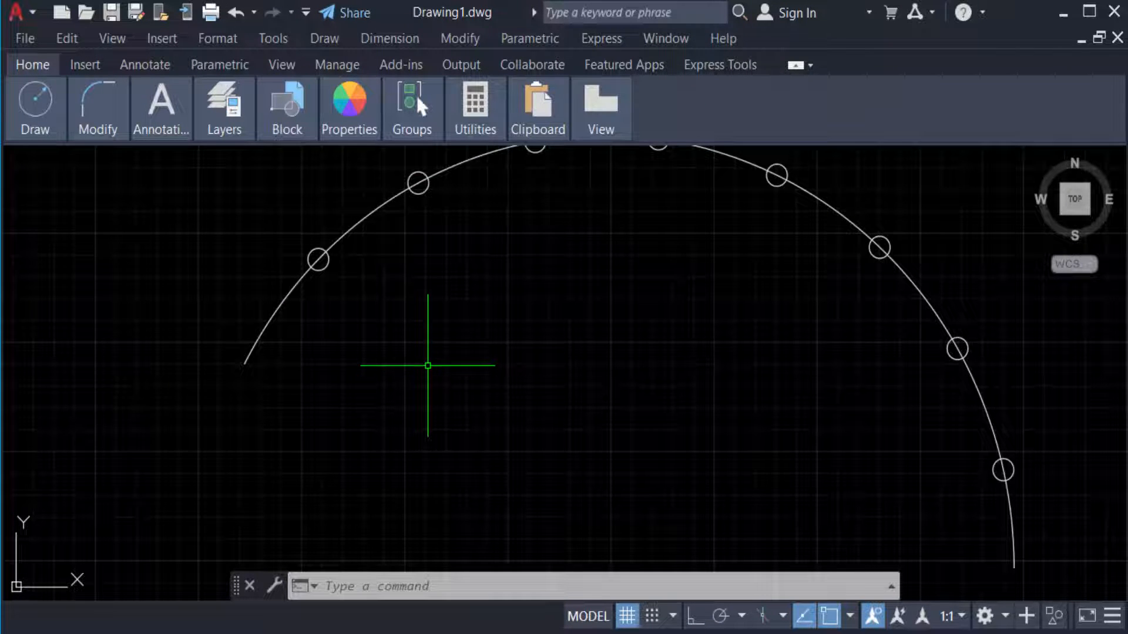
left_click(97, 108)
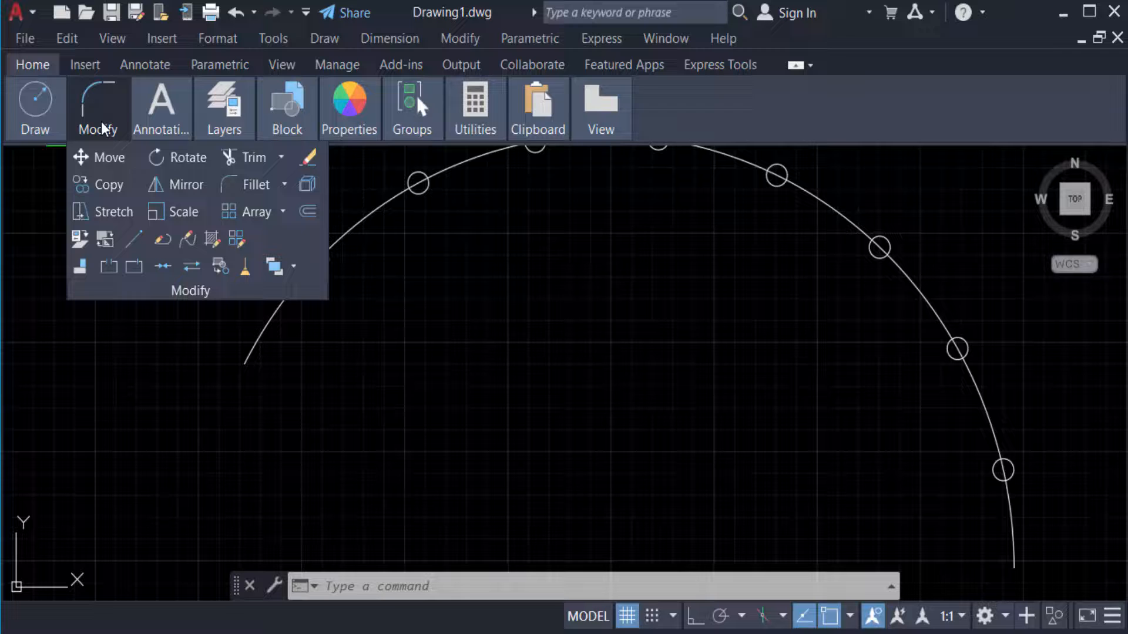
mouse_move(135, 267)
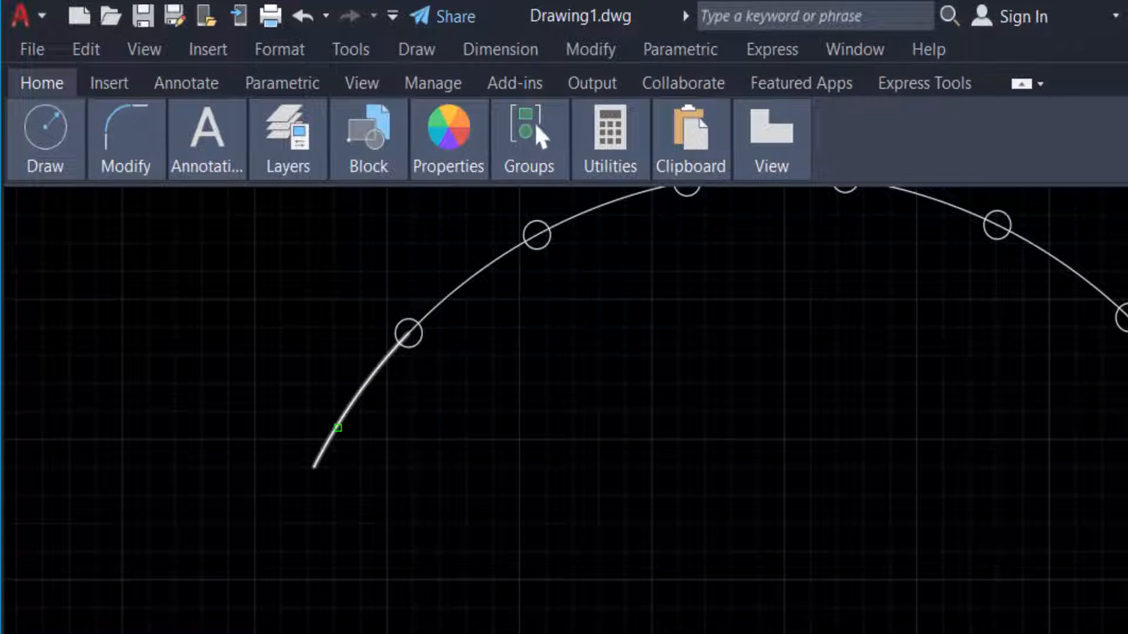
Step: Break the arc at the first circle node marker using Break at Point
left_click(408, 333)
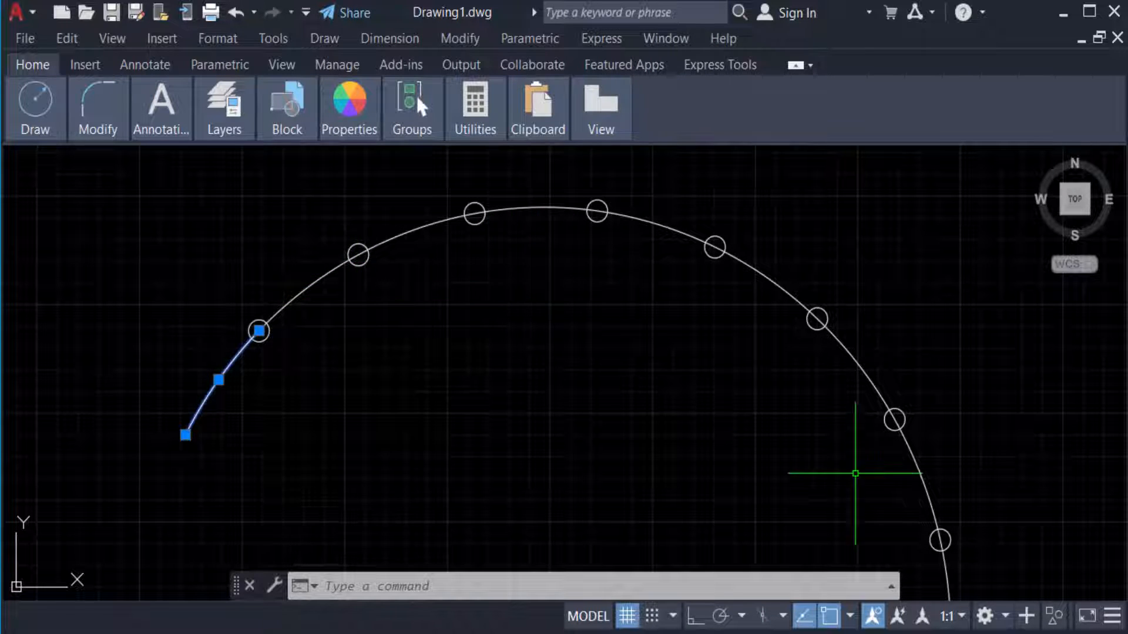
left_click(851, 616)
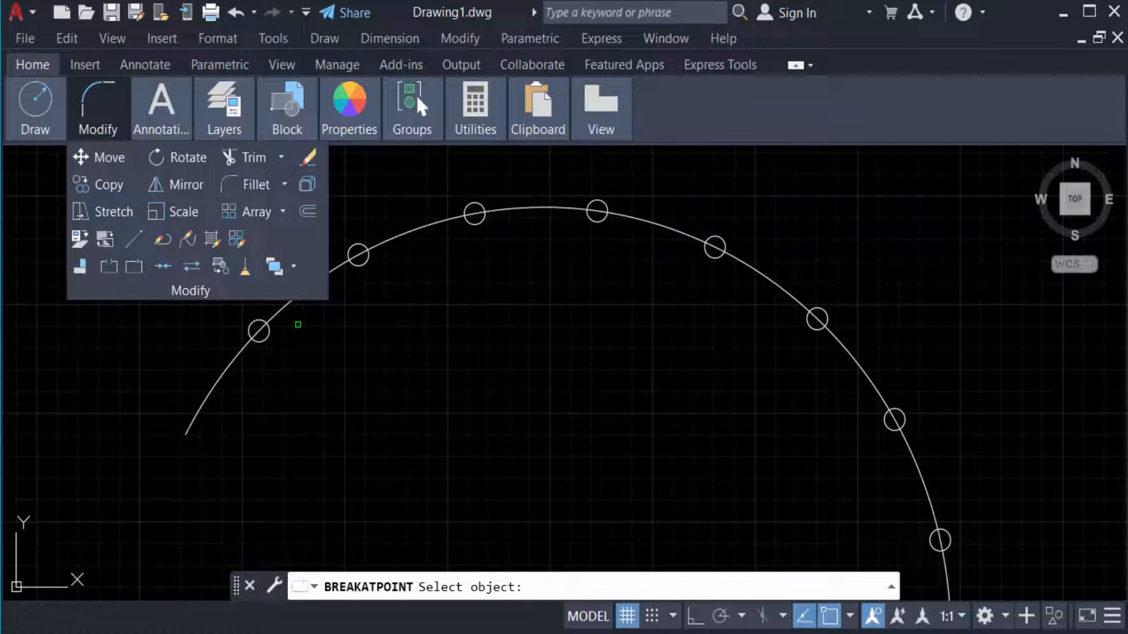
Step: Break the remaining arc at the second circle node marker
left_click(356, 254)
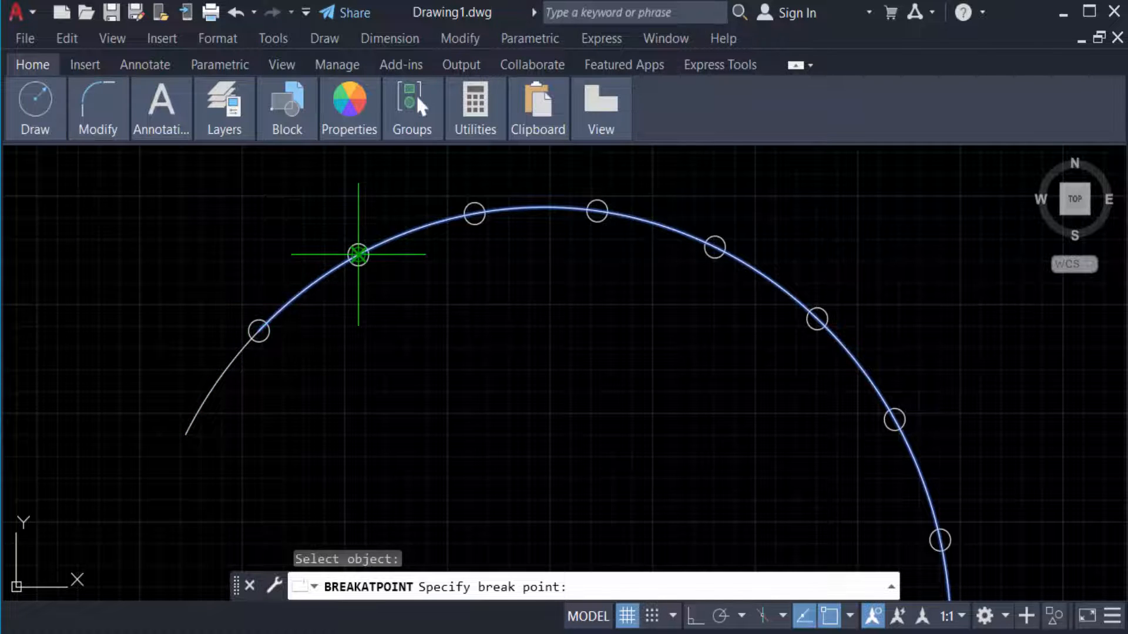
left_click(357, 254)
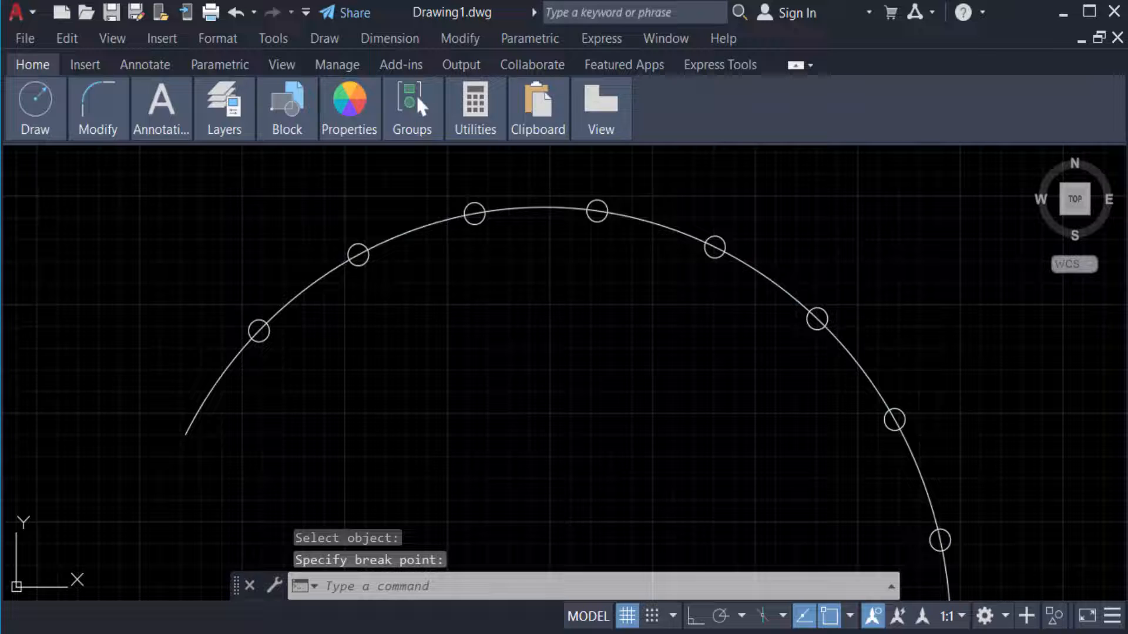